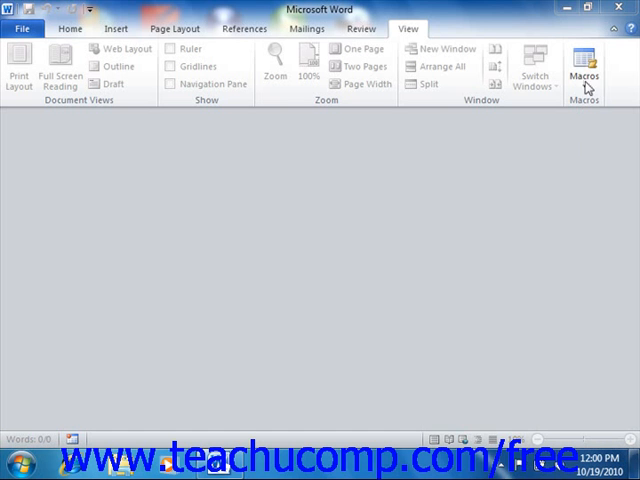
{"action": "mouse_move", "coordinate": [420, 40]}
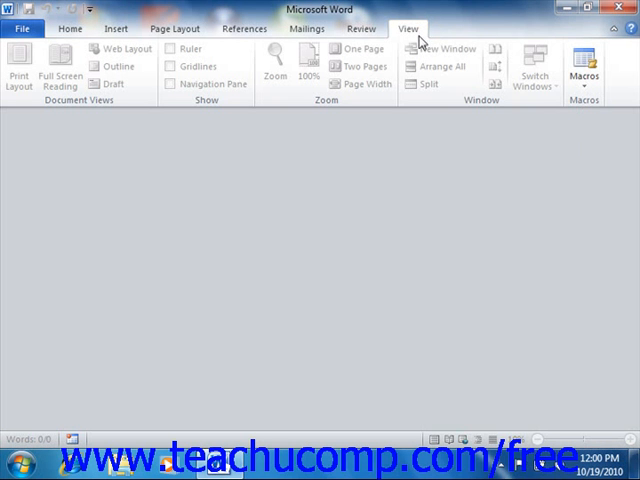
Show the Macros drop-down choices (View Macros, Record Macro) from the View tab
{"action": "left_click", "coordinate": [584, 70]}
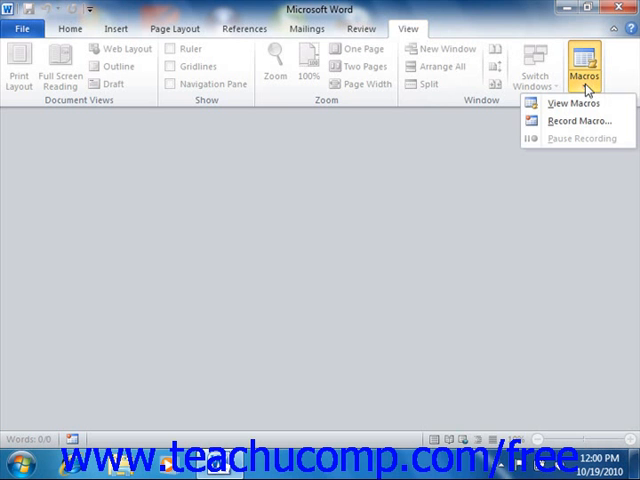
{"action": "mouse_move", "coordinate": [572, 104]}
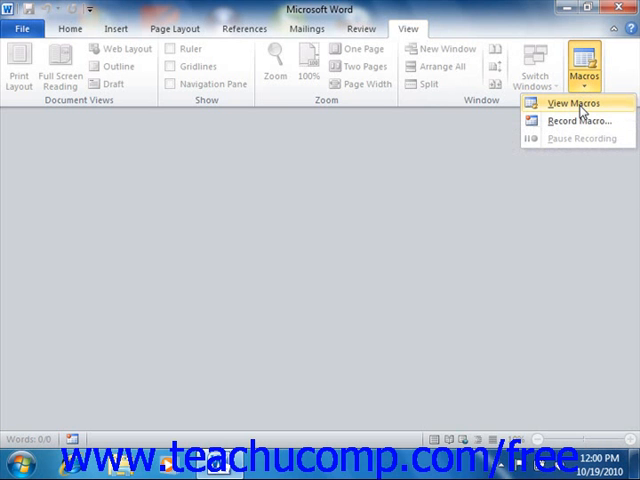
Bring up the Macros dialog listing the OpenQualitySurvey macro
{"action": "left_click", "coordinate": [572, 104]}
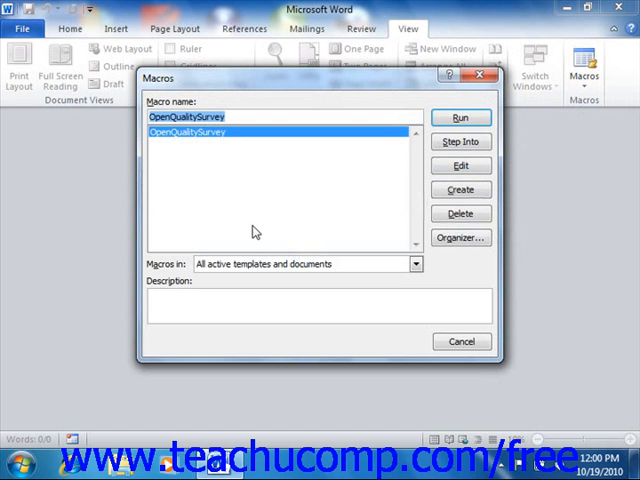
{"action": "mouse_move", "coordinate": [224, 204]}
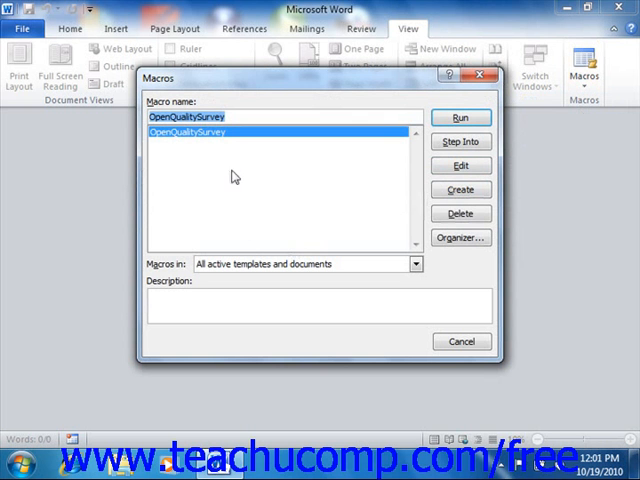
{"action": "mouse_move", "coordinate": [264, 132]}
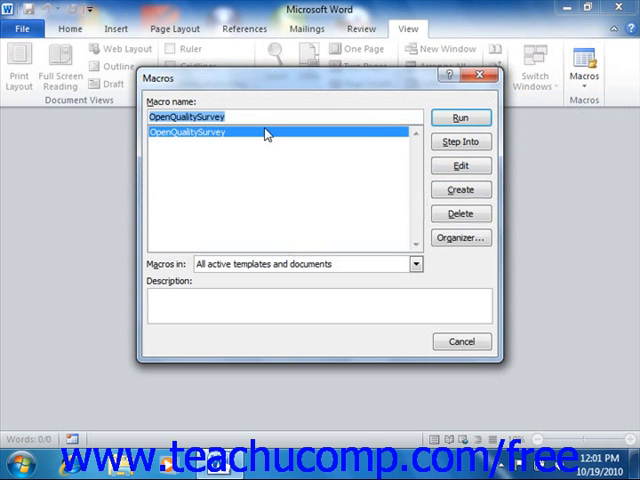
{"action": "mouse_move", "coordinate": [256, 146]}
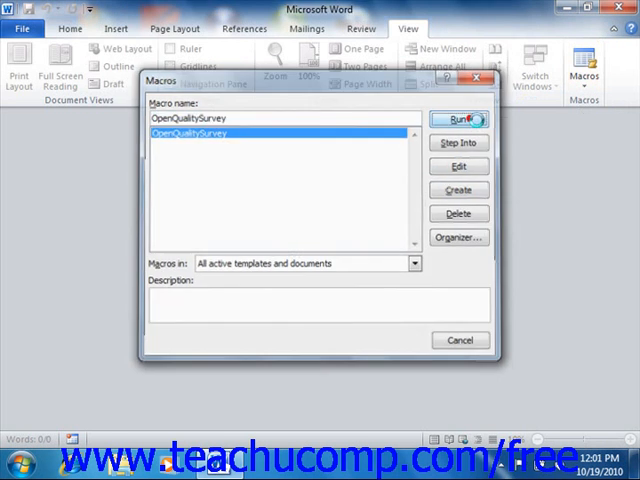
Run OpenQualitySurvey to generate the Quality Survey form document, then return to the View tab
{"action": "left_click", "coordinate": [458, 120]}
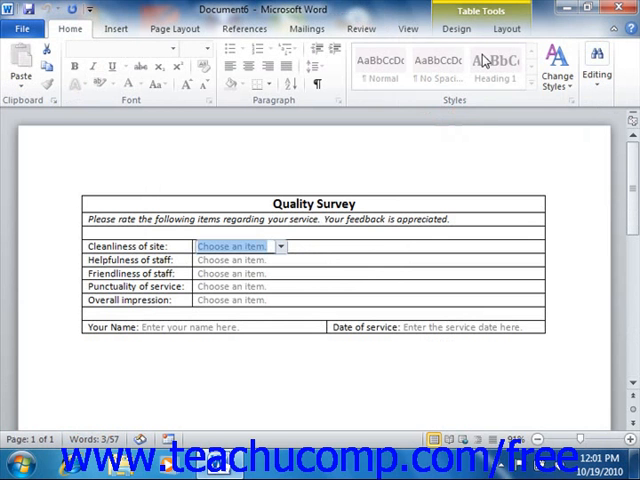
{"action": "left_click", "coordinate": [408, 28]}
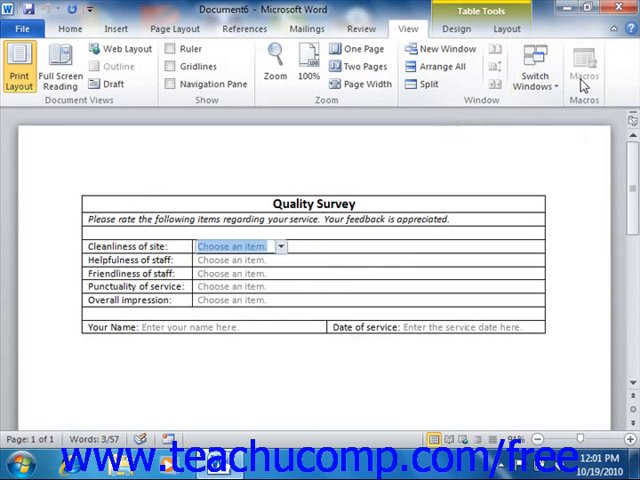
Reopen the Macros dialog showing OpenQualitySurvey to review deleting it
{"action": "left_click", "coordinate": [68, 28]}
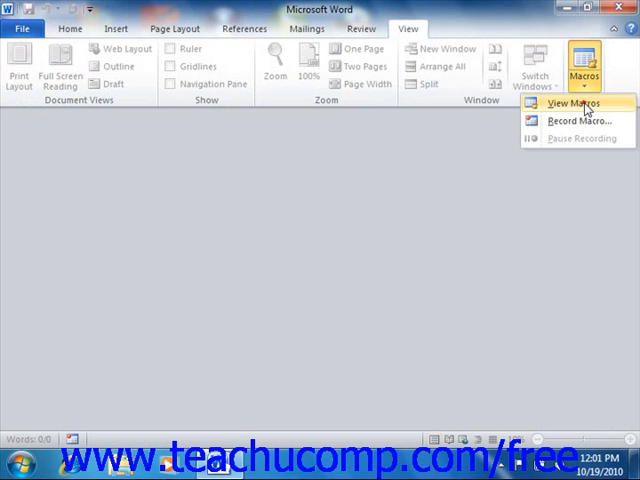
{"action": "left_click", "coordinate": [570, 102]}
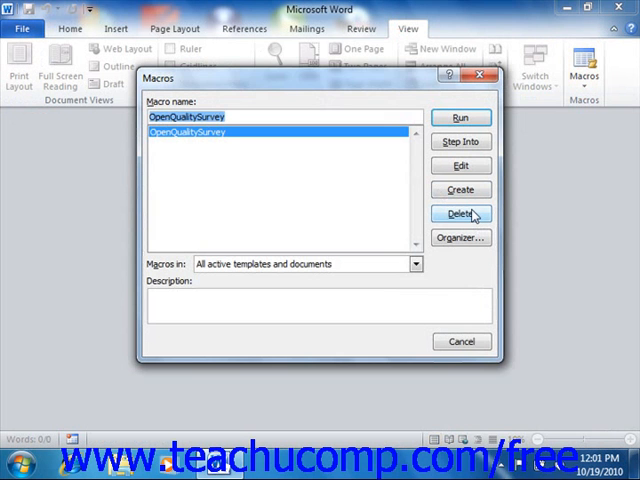
{"action": "left_click", "coordinate": [460, 212]}
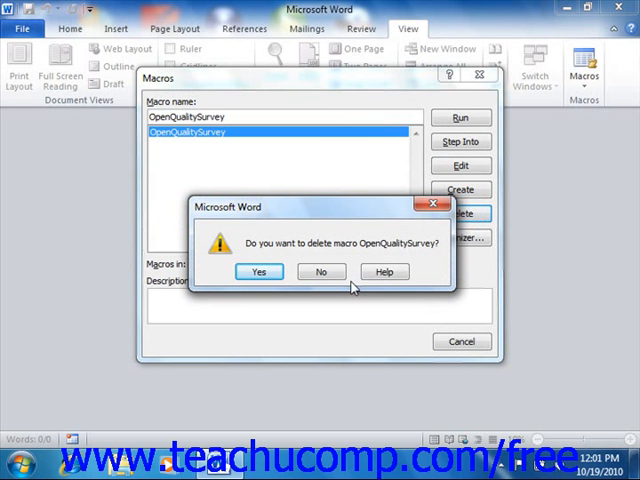
{"action": "mouse_move", "coordinate": [322, 272]}
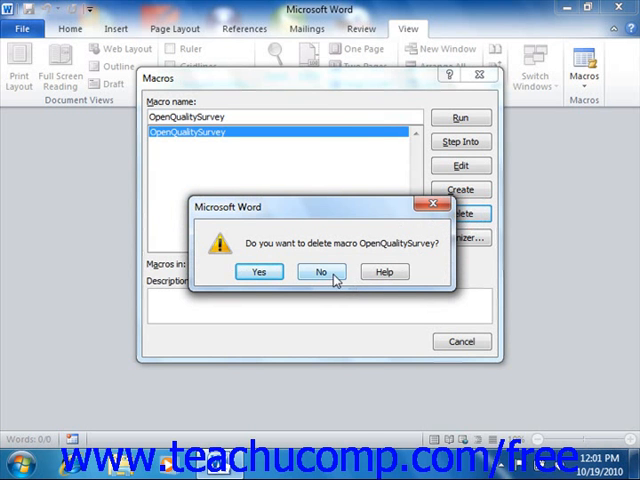
{"action": "left_click", "coordinate": [320, 272]}
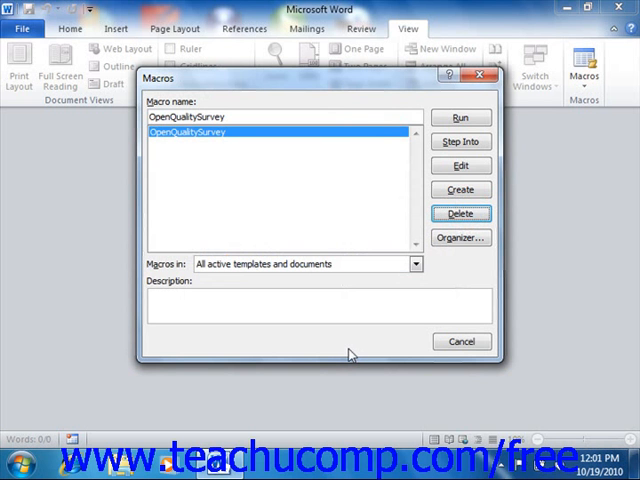